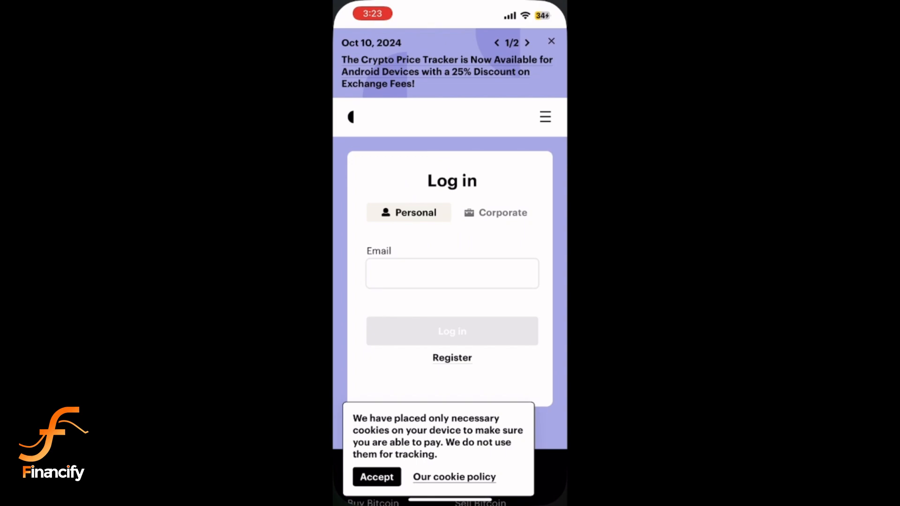
# Flip between the news announcements shown on the Paybis start screen
pyautogui.click(526, 42)
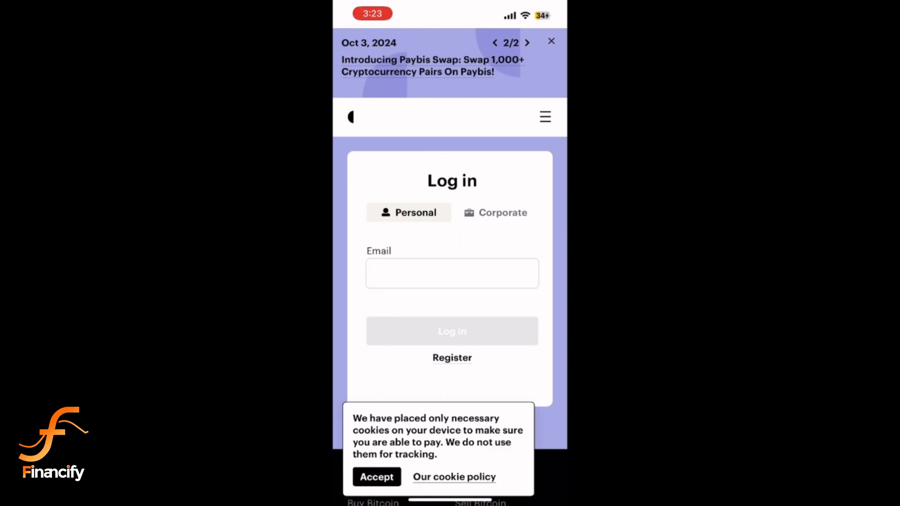
pyautogui.click(495, 42)
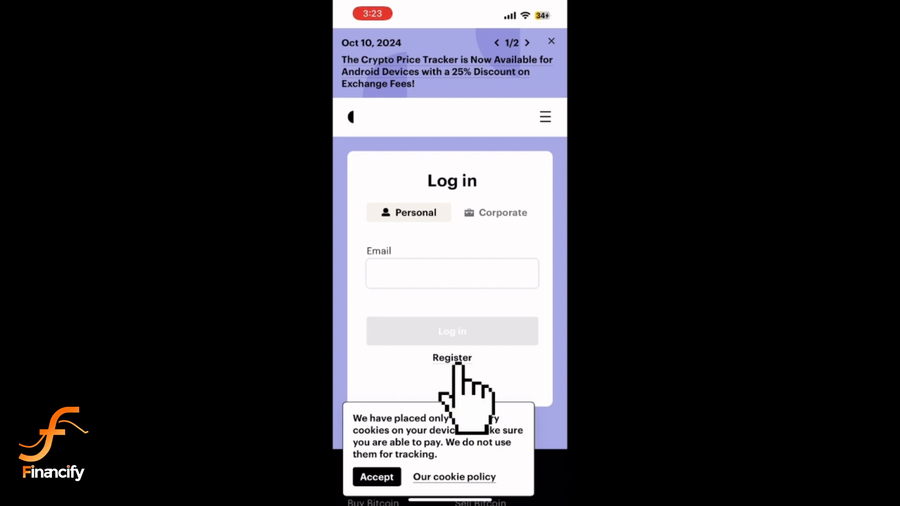
pyautogui.click(452, 358)
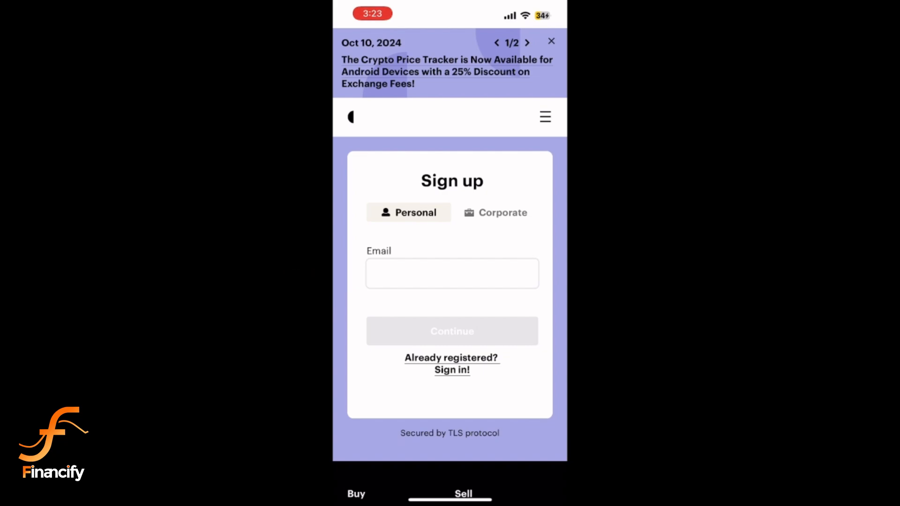
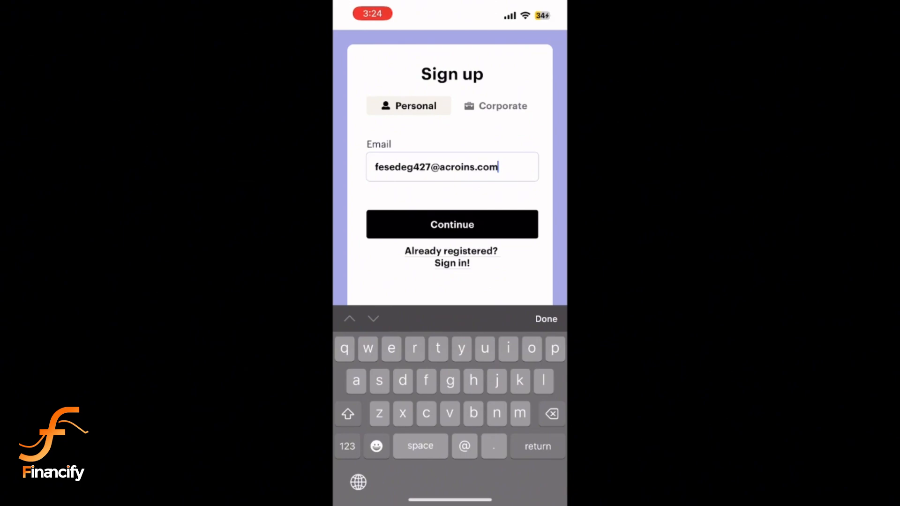
pyautogui.click(452, 224)
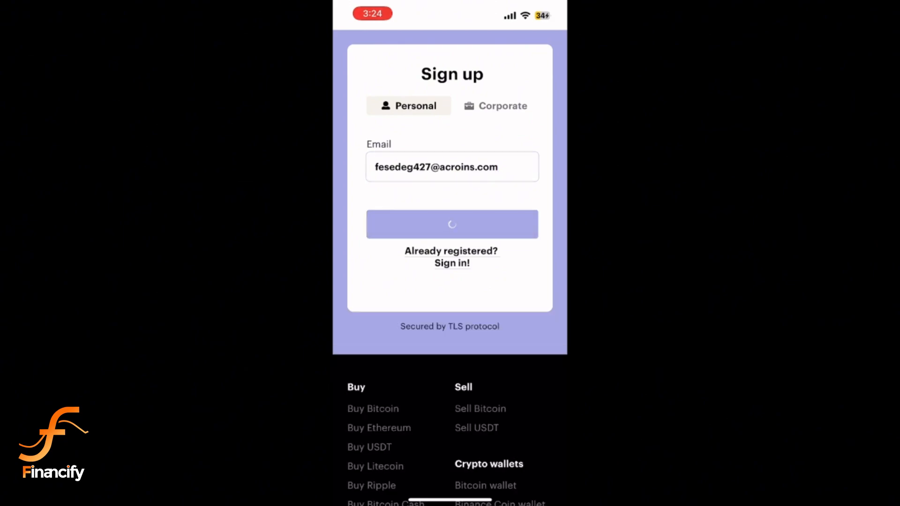
pyautogui.click(452, 224)
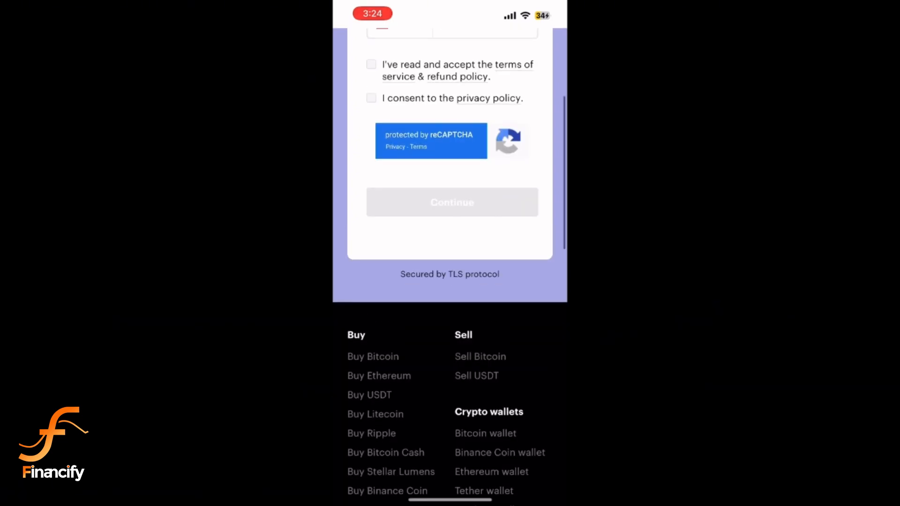
# Submit the phone number with the terms and privacy consents accepted
pyautogui.scroll(3)
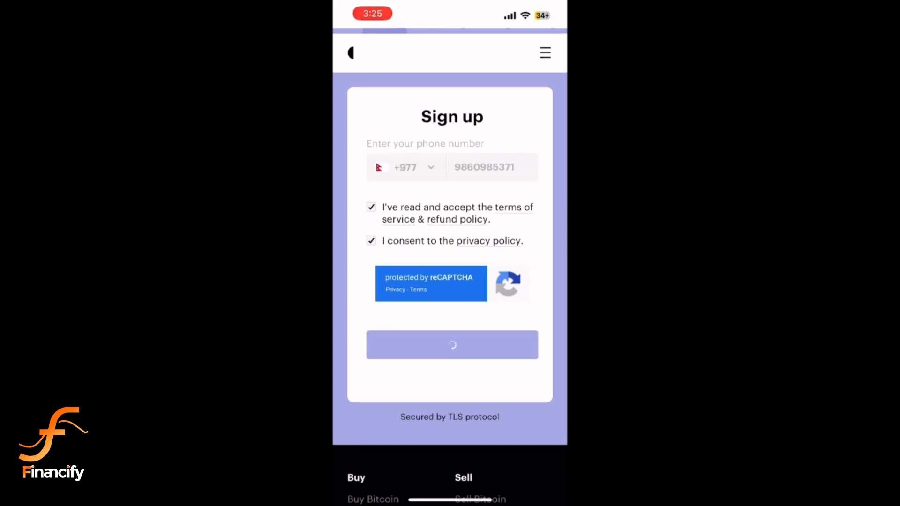
pyautogui.click(452, 344)
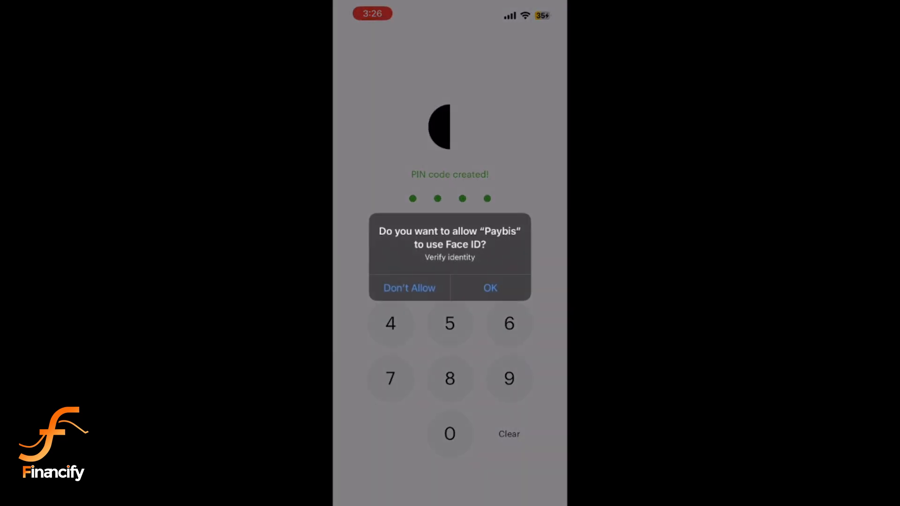
# Answer the Face ID permission request to reach the Exchange buy screen
pyautogui.click(490, 288)
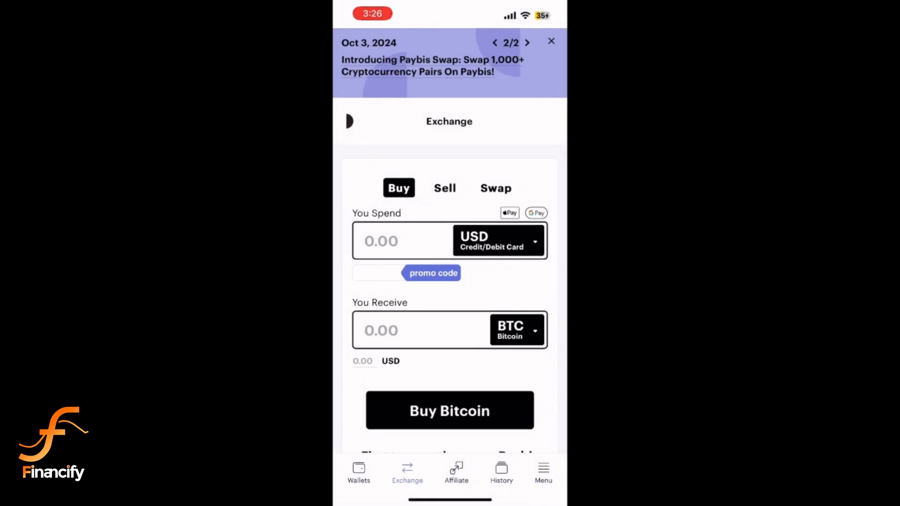
pyautogui.click(526, 42)
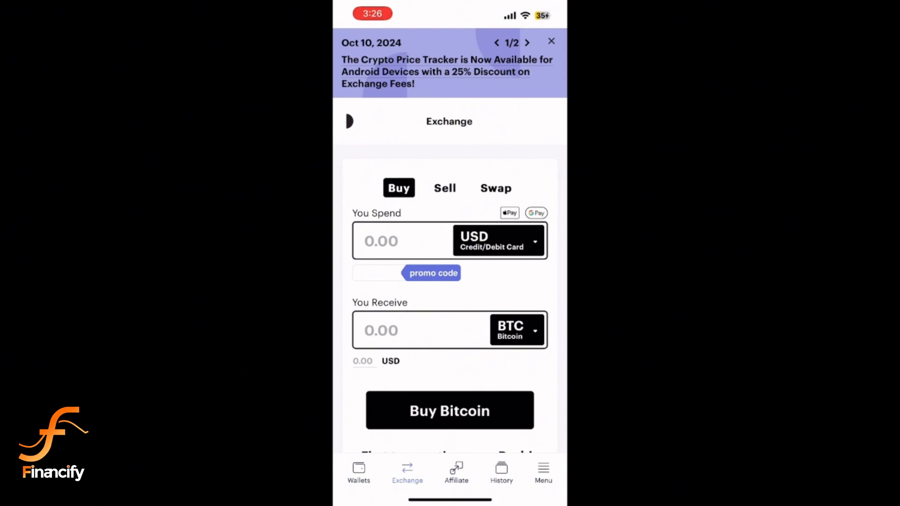
pyautogui.click(526, 43)
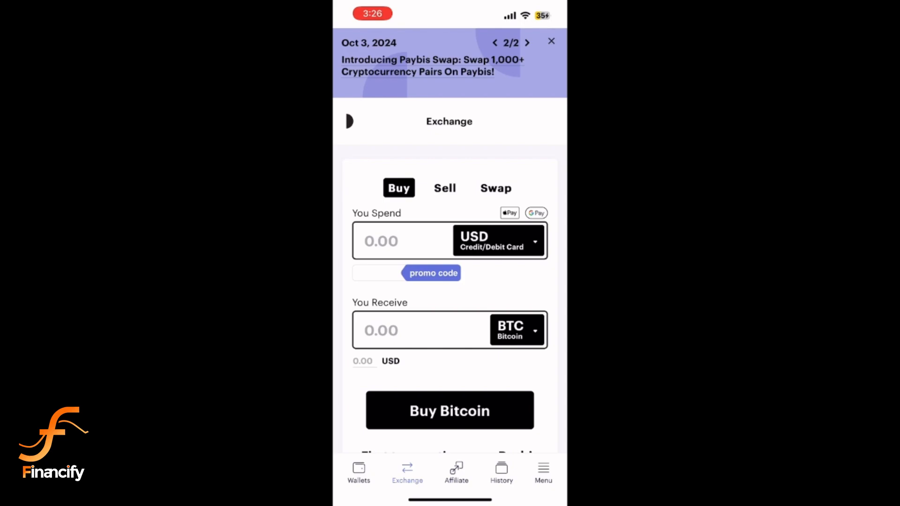
pyautogui.click(526, 42)
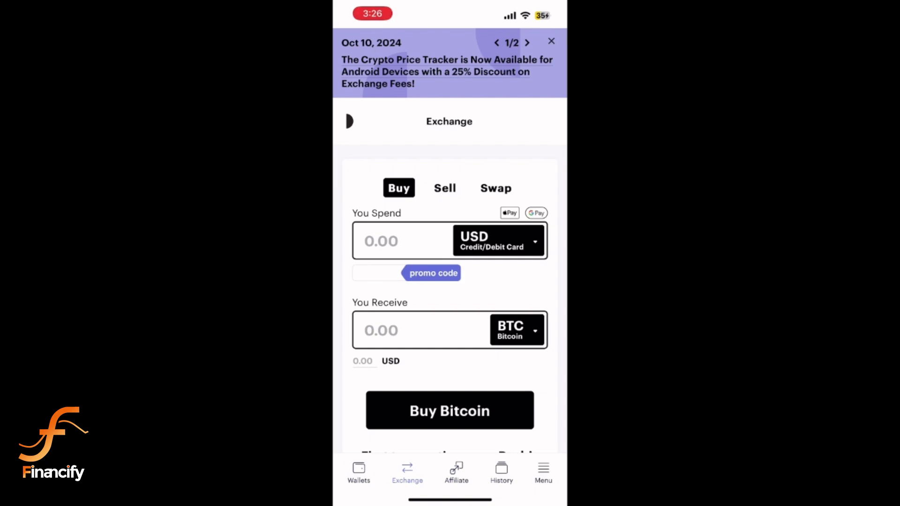
pyautogui.click(526, 43)
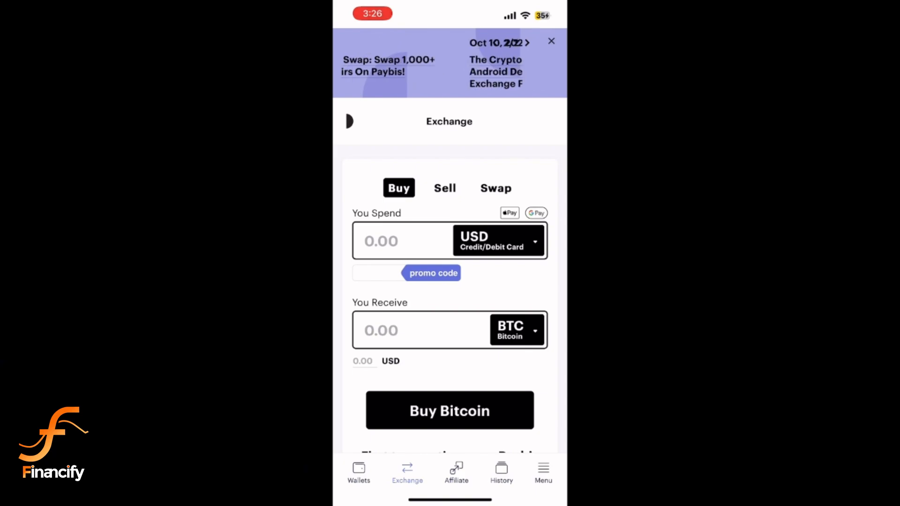
pyautogui.click(497, 42)
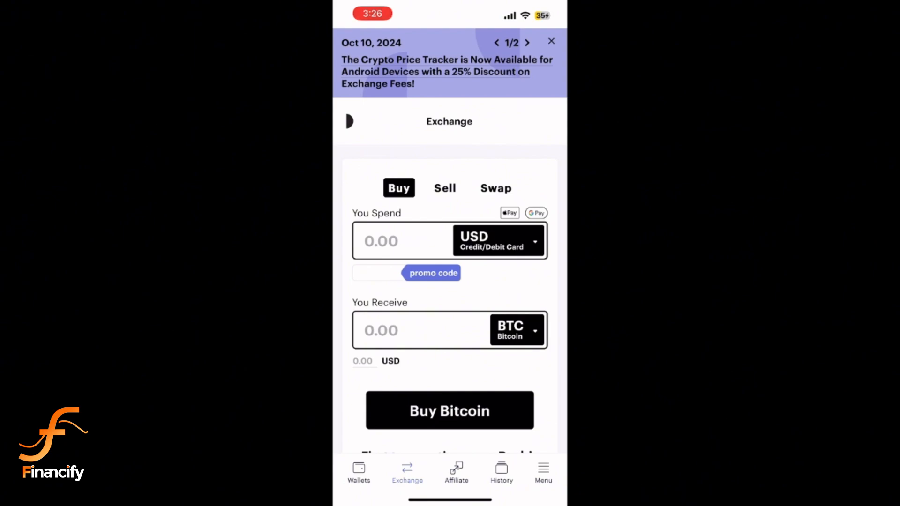